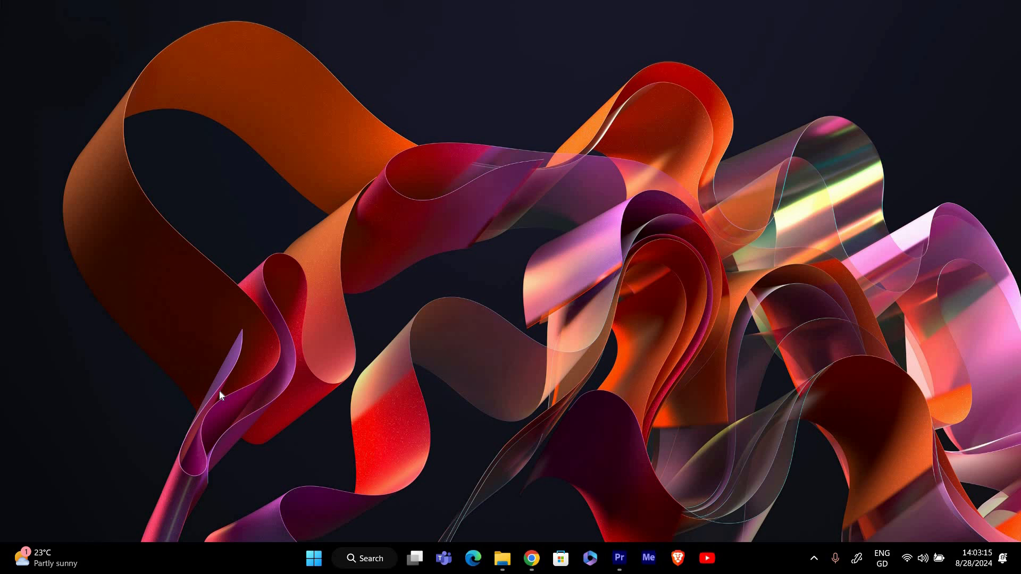
{"action": "mouse_move", "coordinate": [927, 543]}
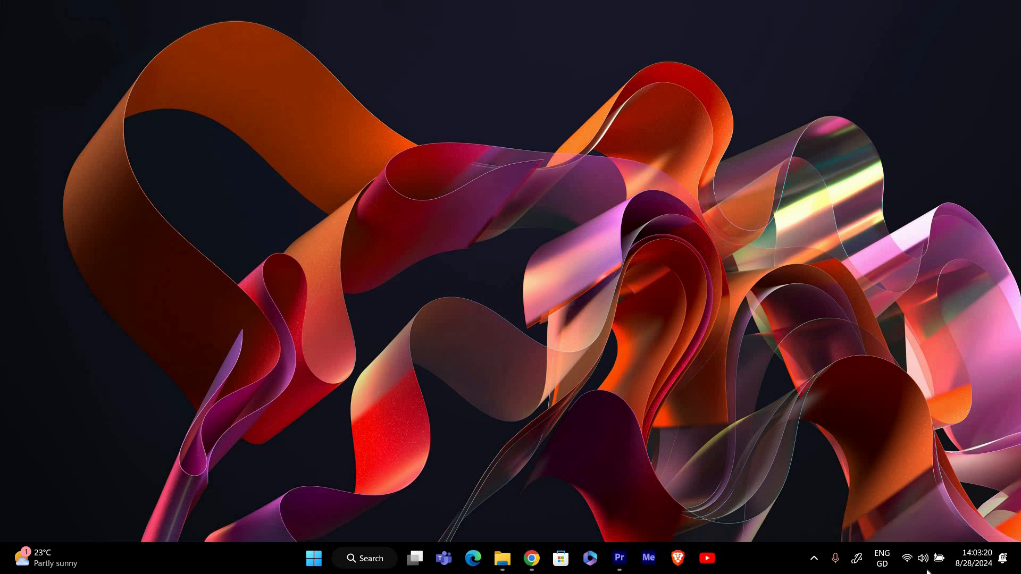
Reach the Sound settings page from the taskbar speaker icon and scroll to the Advanced options
{"action": "right_click", "coordinate": [923, 559]}
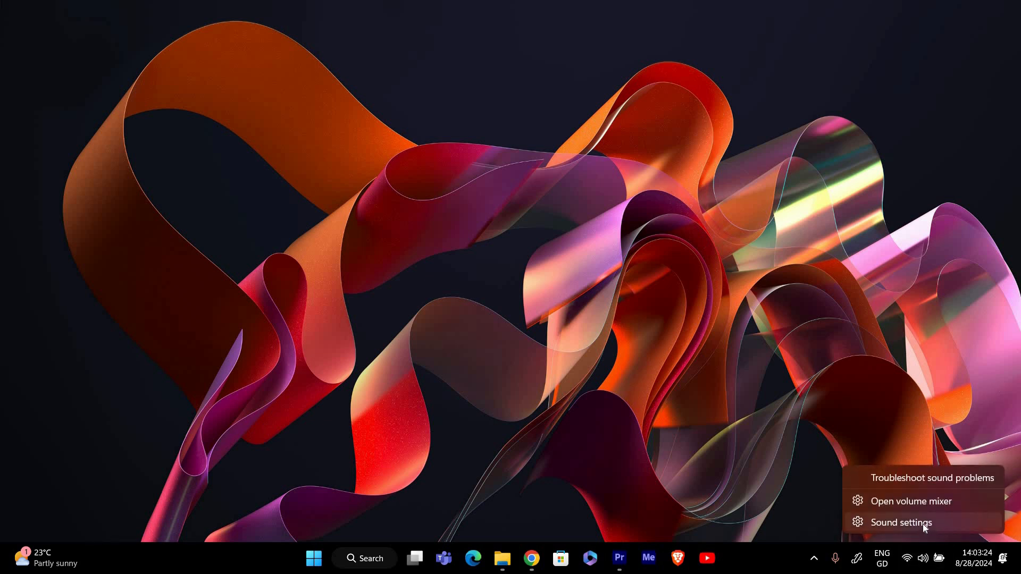
{"action": "left_click", "coordinate": [900, 522]}
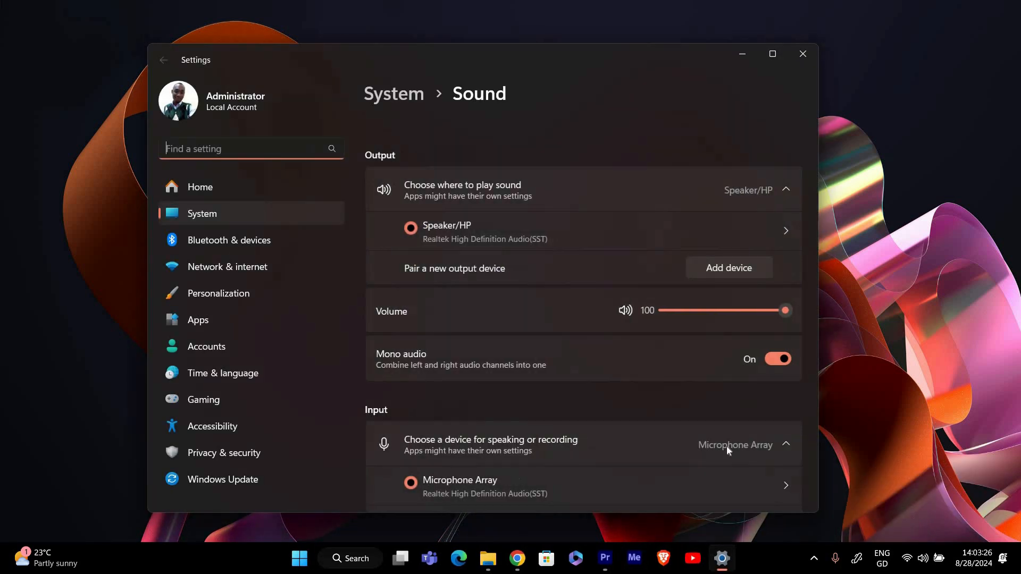
{"action": "scroll", "scroll_direction": "down", "scroll_amount": 3}
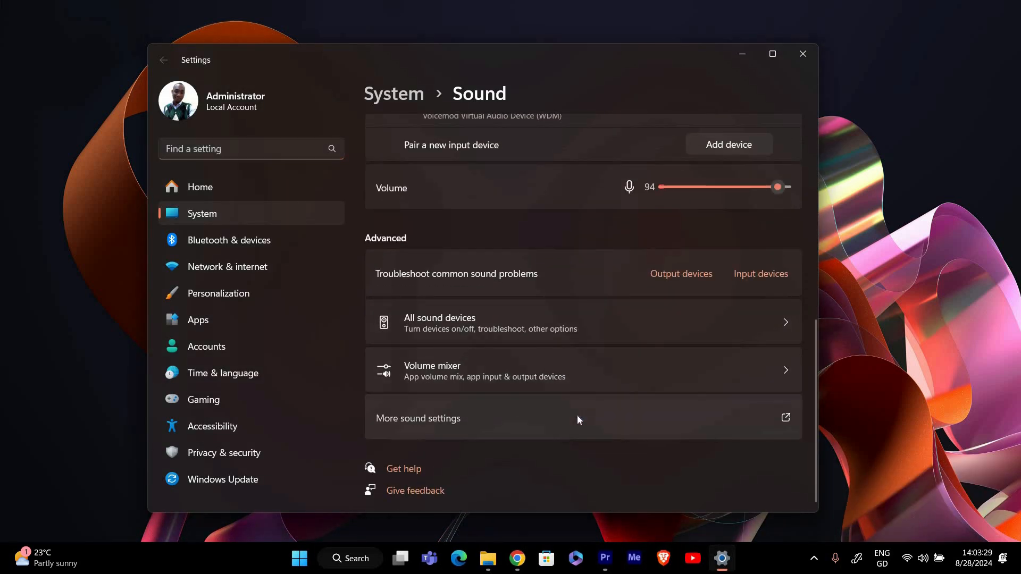
Show the classic Sound window's Recording devices, selecting Microphone Array and checking hidden-device visibility
{"action": "left_click", "coordinate": [418, 418]}
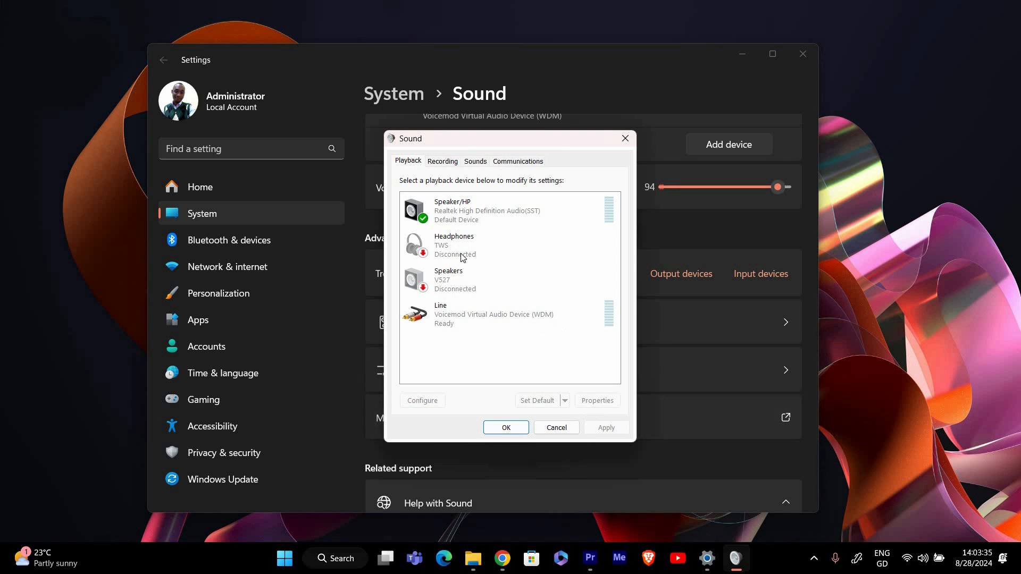
{"action": "left_click", "coordinate": [443, 160]}
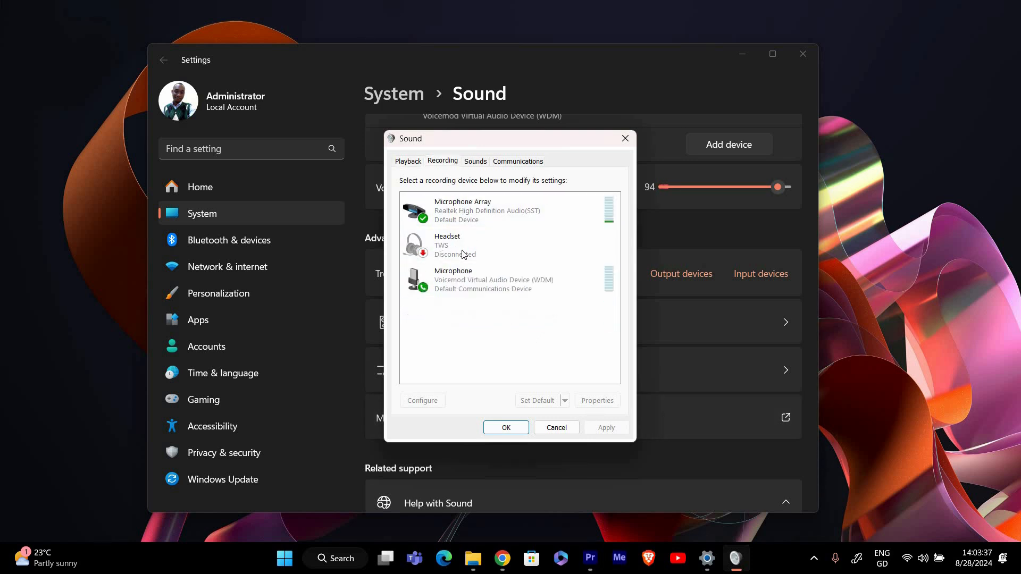
{"action": "left_click", "coordinate": [495, 280]}
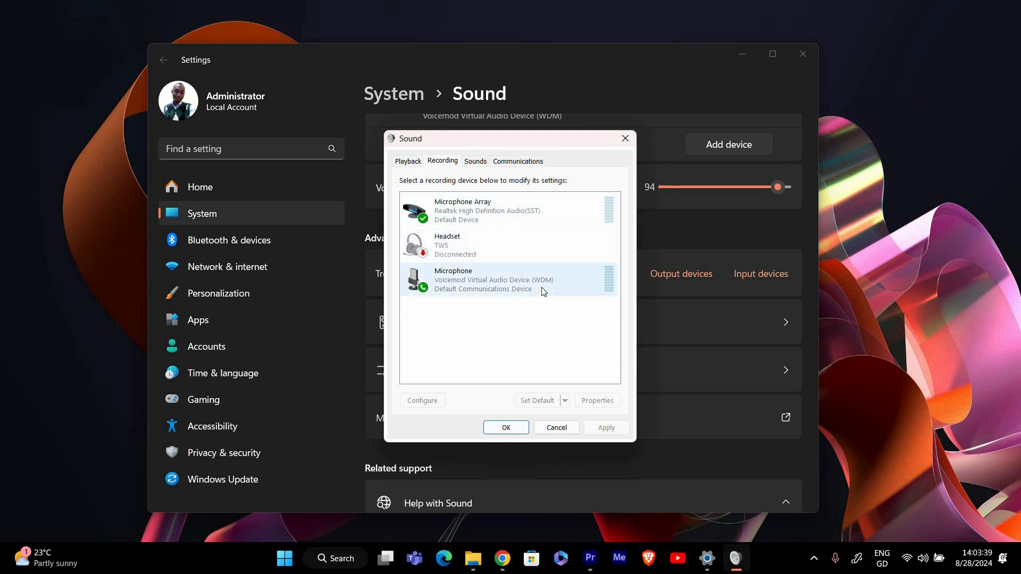
{"action": "left_click", "coordinate": [508, 211]}
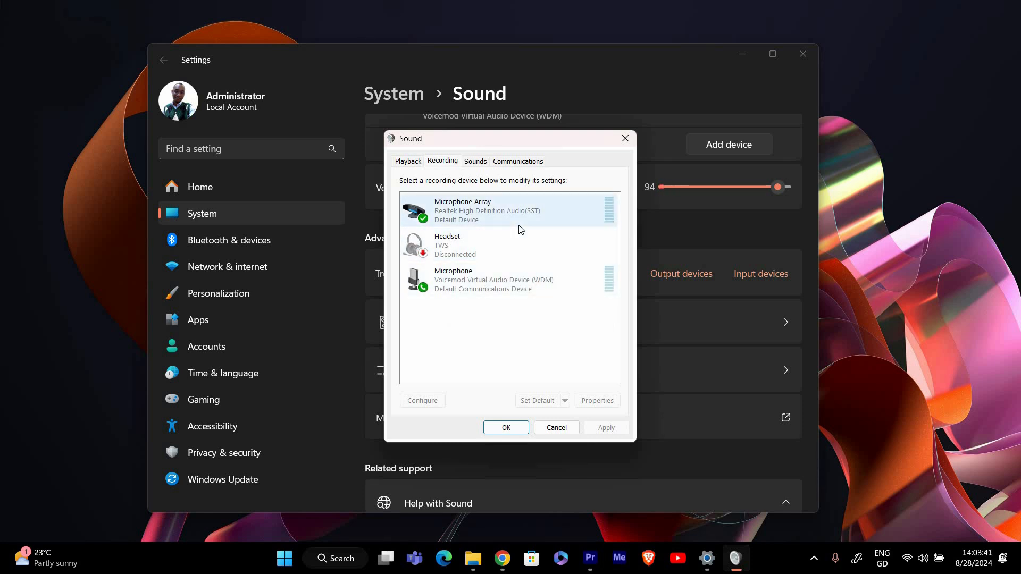
{"action": "right_click", "coordinate": [515, 325]}
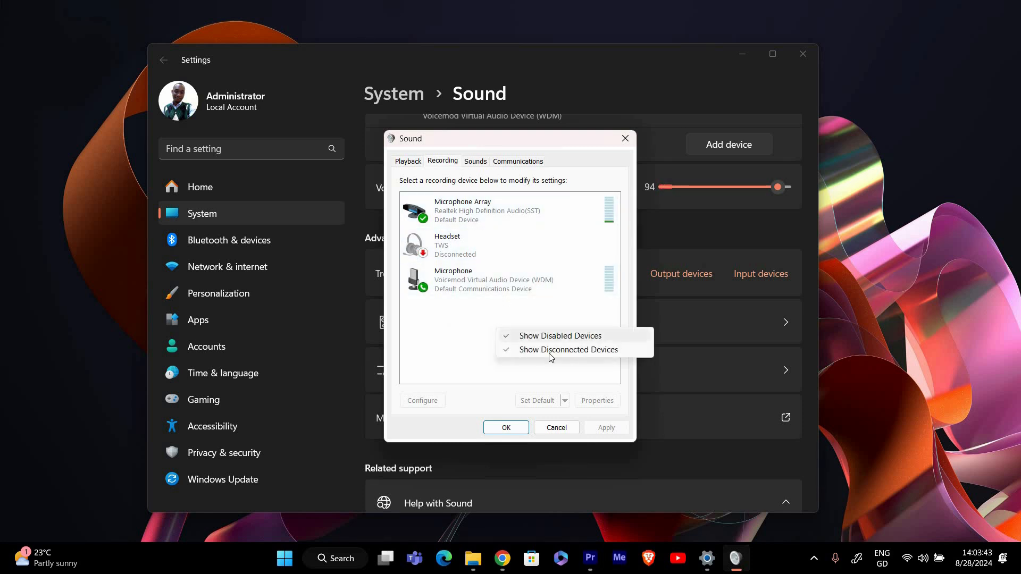
{"action": "mouse_move", "coordinate": [448, 340]}
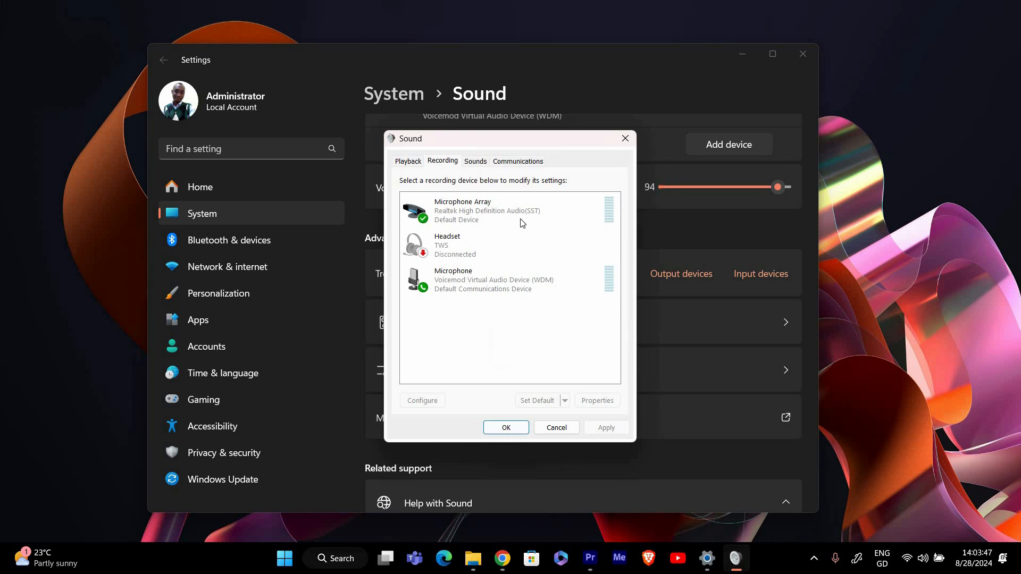
{"action": "left_click", "coordinate": [509, 211]}
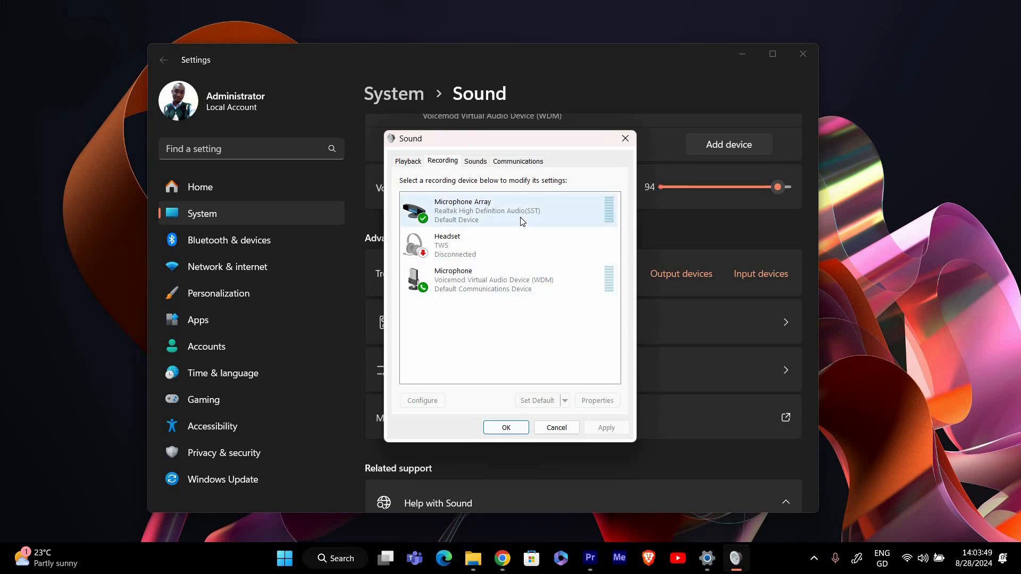
Make Microphone Array the default communication device so Voicemod shows only as ready
{"action": "right_click", "coordinate": [509, 210]}
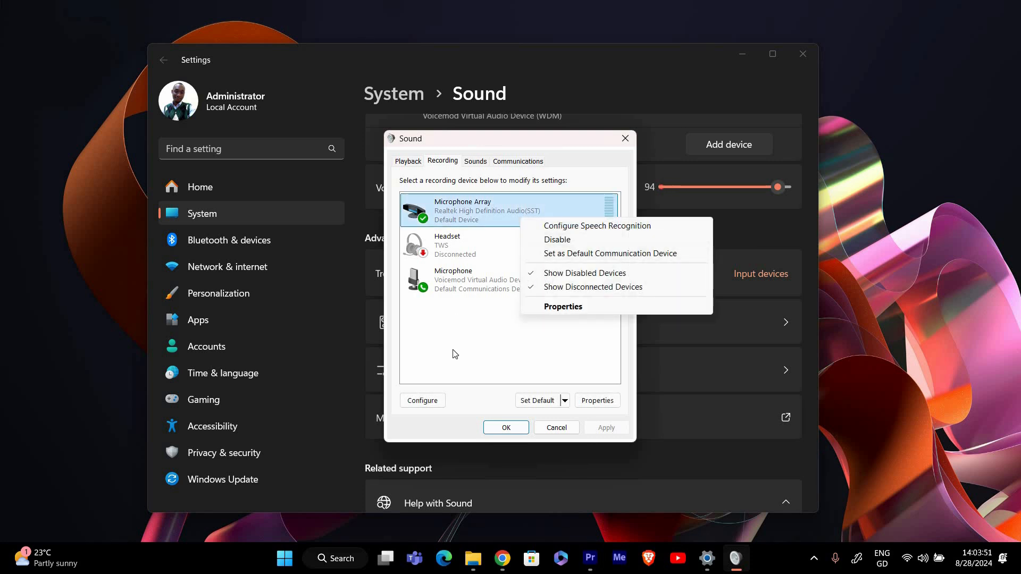
{"action": "left_click", "coordinate": [454, 354]}
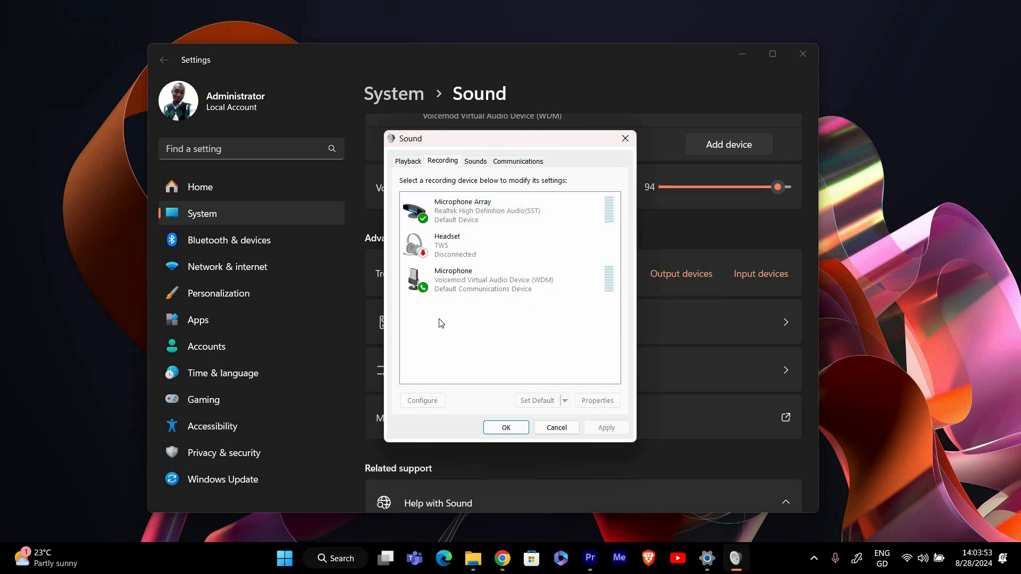
{"action": "right_click", "coordinate": [469, 211]}
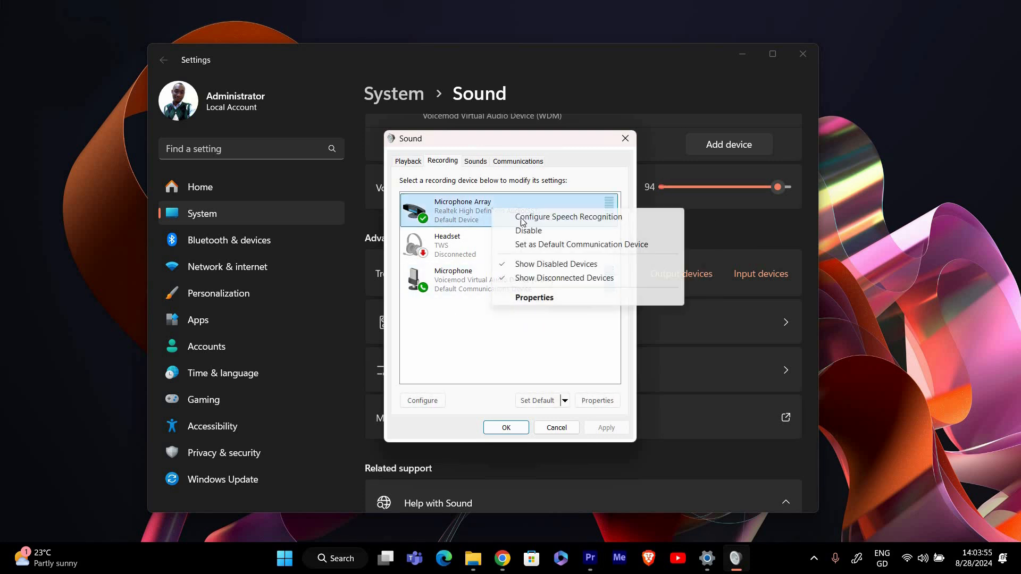
{"action": "mouse_move", "coordinate": [579, 245]}
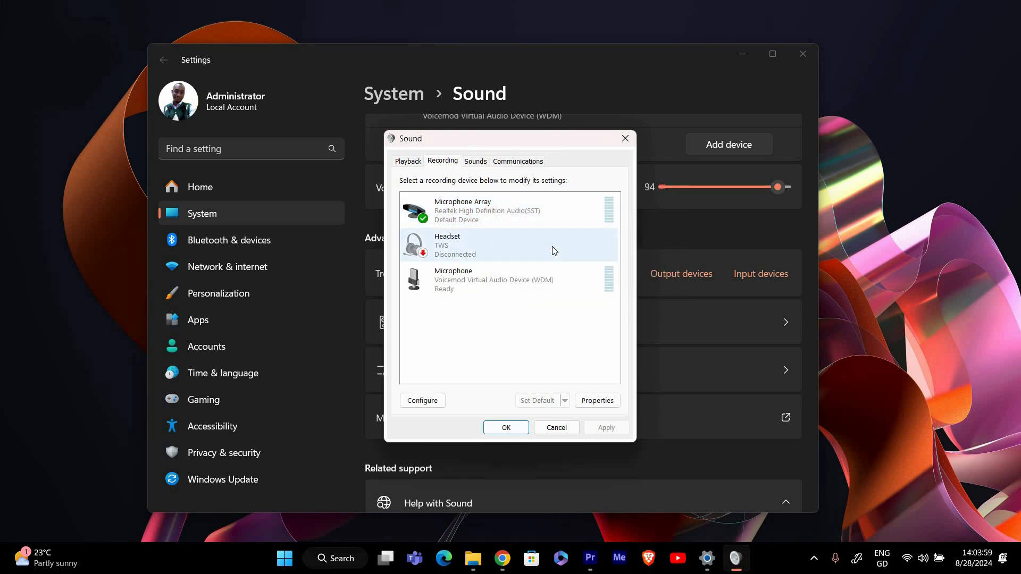
{"action": "left_click", "coordinate": [494, 210]}
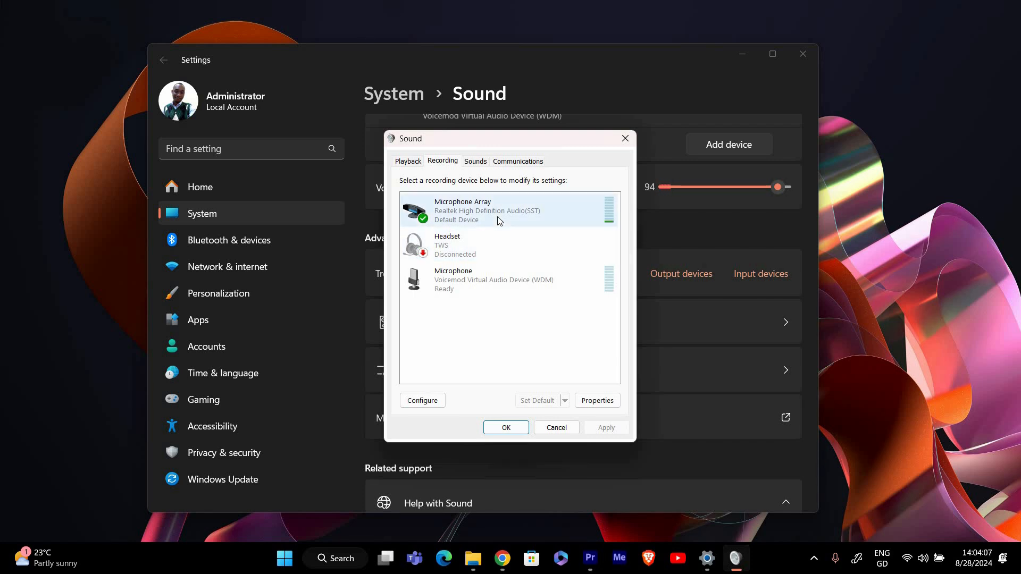
Enable 'Listen to this device' in Microphone Array's properties and confirm with OK
{"action": "right_click", "coordinate": [497, 211]}
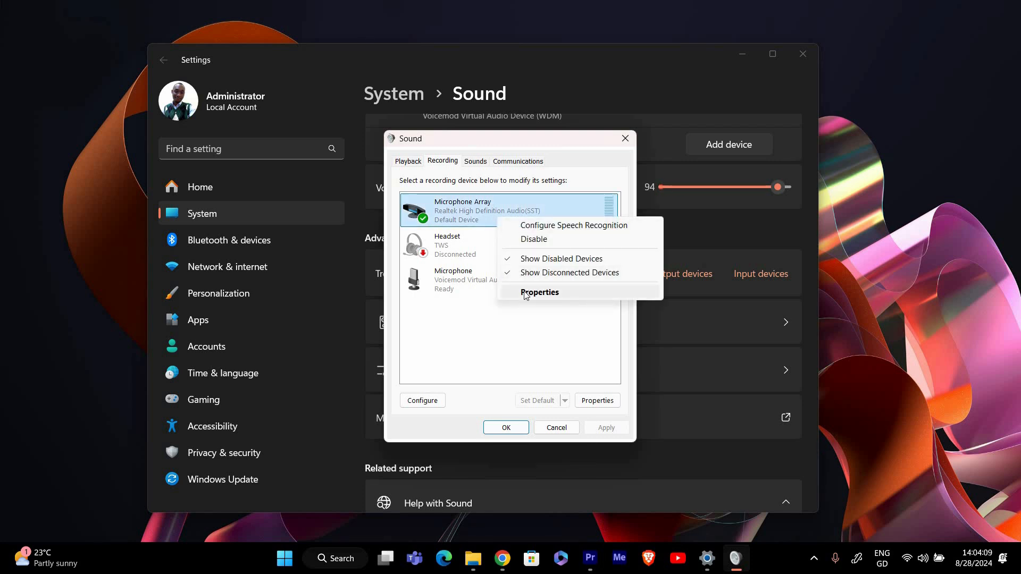
{"action": "left_click", "coordinate": [539, 292]}
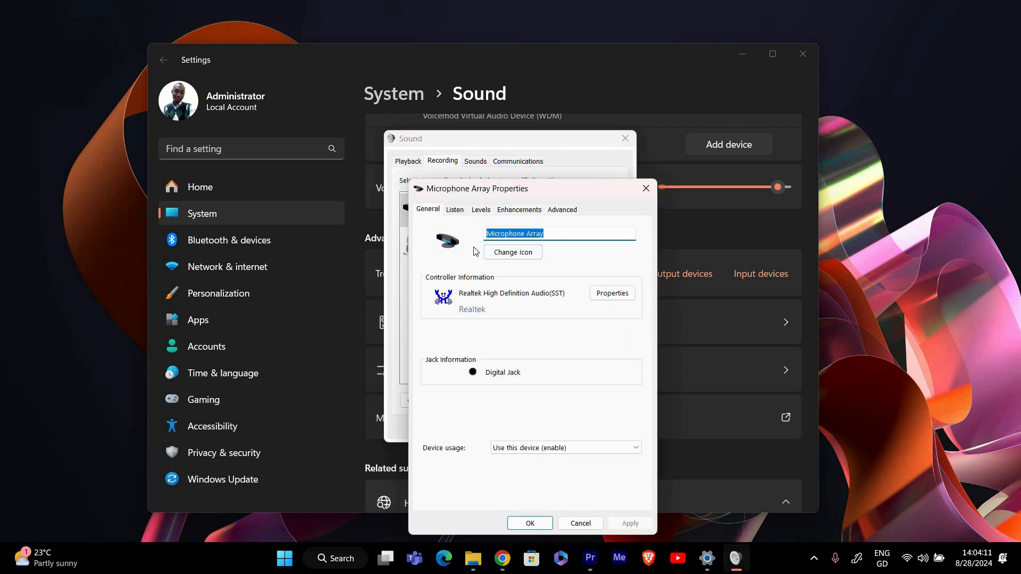
{"action": "left_click", "coordinate": [454, 209]}
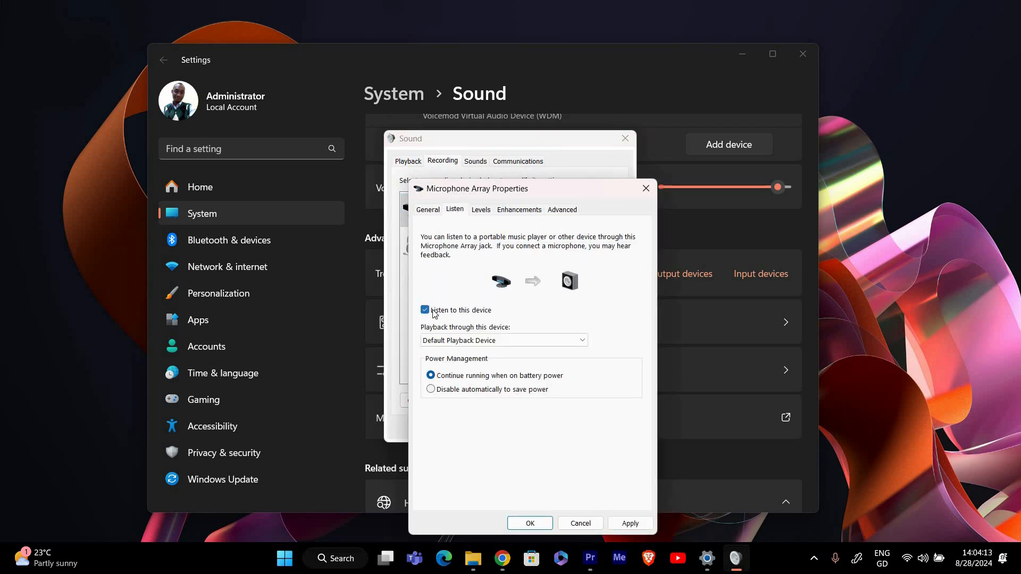
{"action": "mouse_move", "coordinate": [513, 372]}
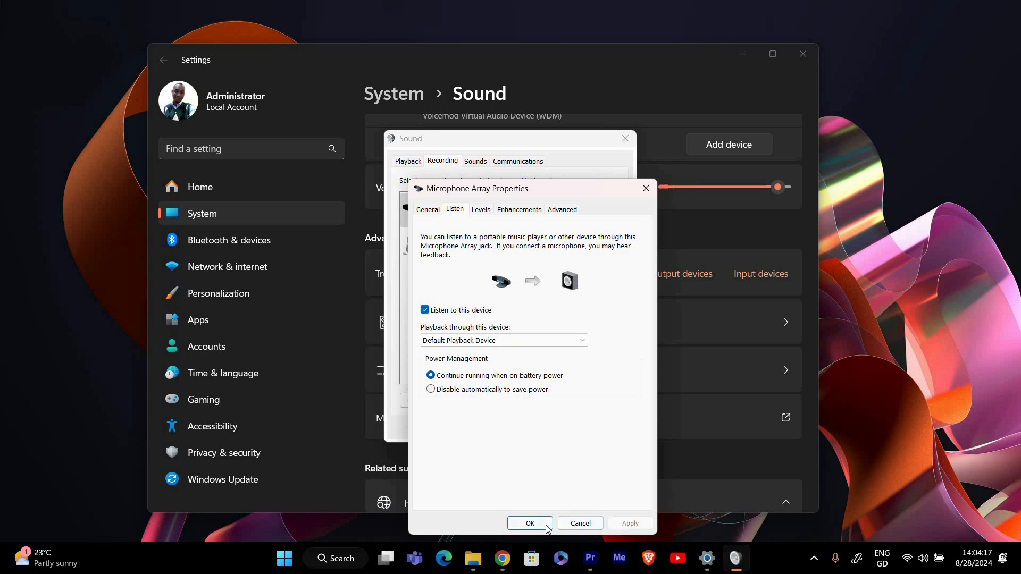
{"action": "left_click", "coordinate": [529, 523]}
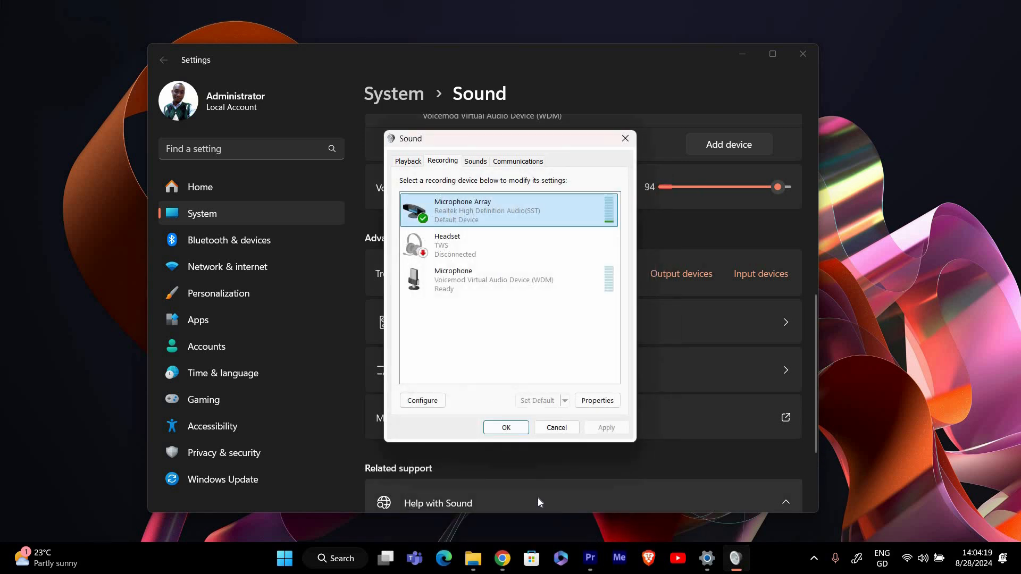
{"action": "mouse_move", "coordinate": [533, 389]}
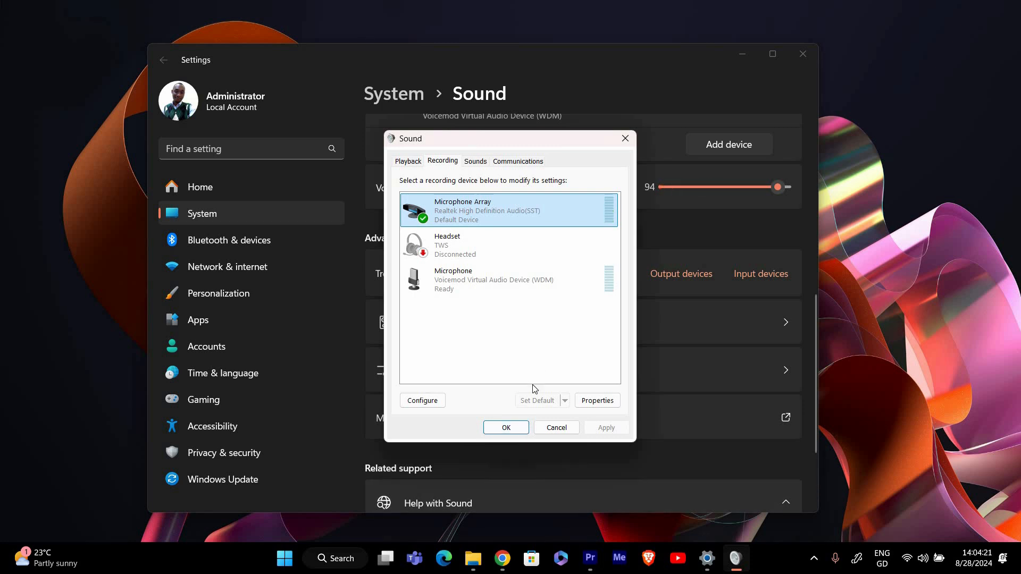
{"action": "mouse_move", "coordinate": [518, 406]}
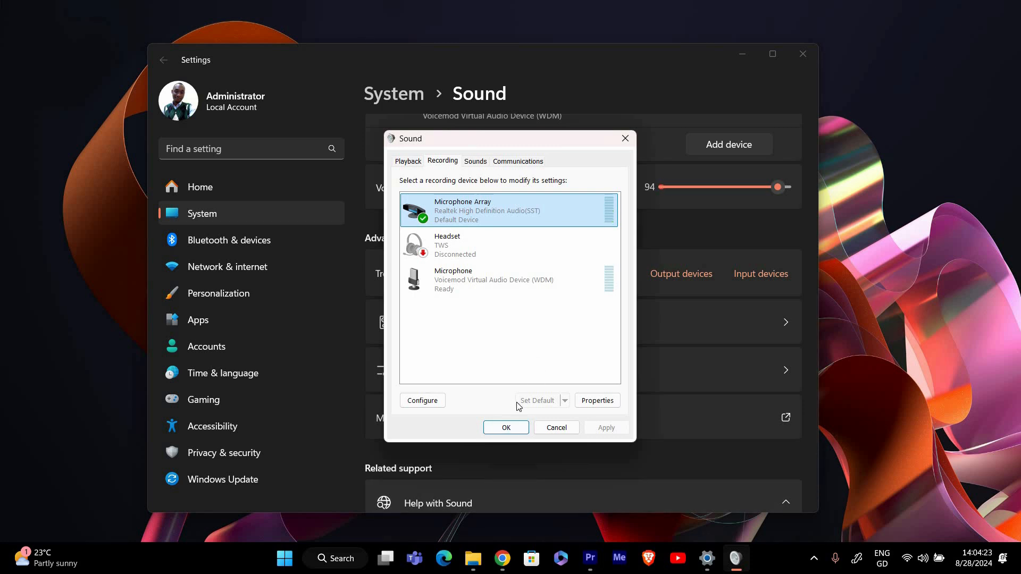
{"action": "mouse_move", "coordinate": [414, 168]}
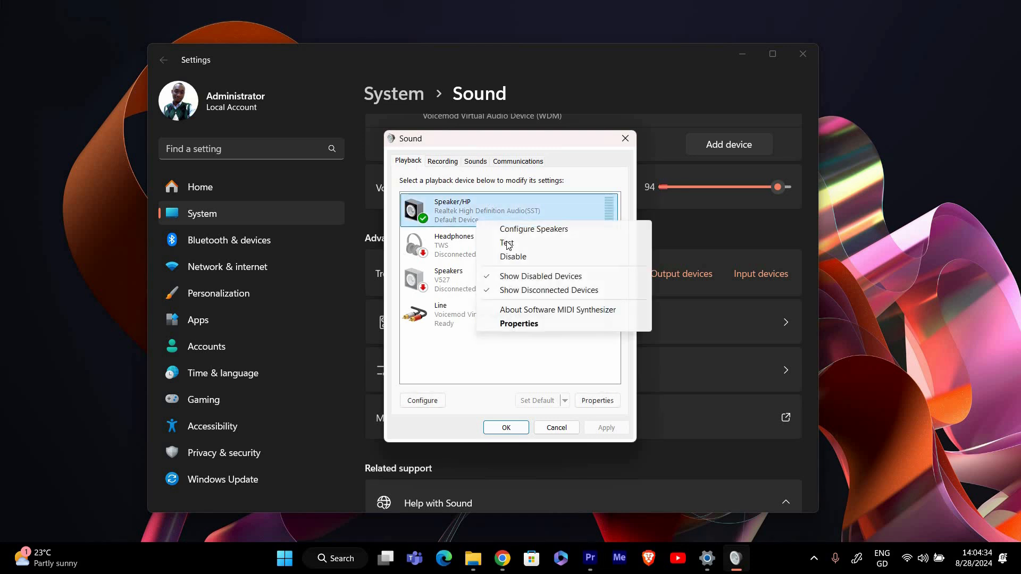
Run Update Driver on the Realtek controller from Speaker/HP properties; best driver already installed
{"action": "left_click", "coordinate": [519, 323]}
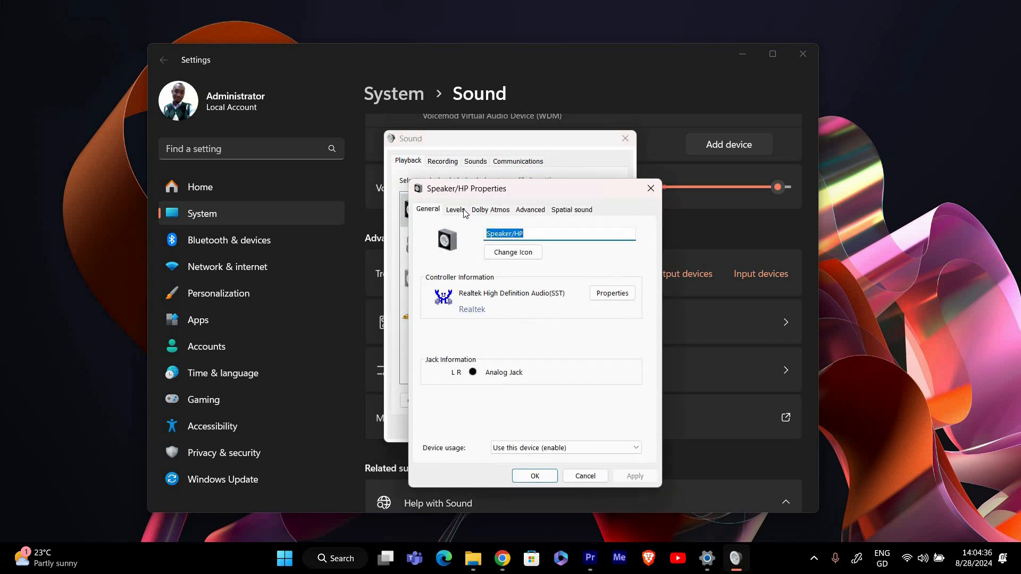
{"action": "left_click", "coordinate": [611, 293]}
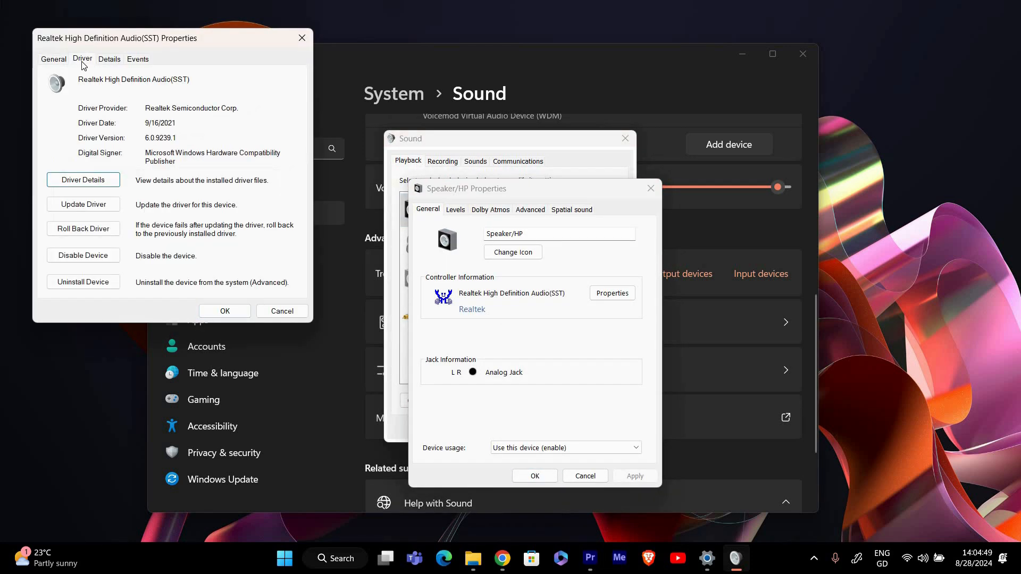
{"action": "left_click", "coordinate": [83, 204]}
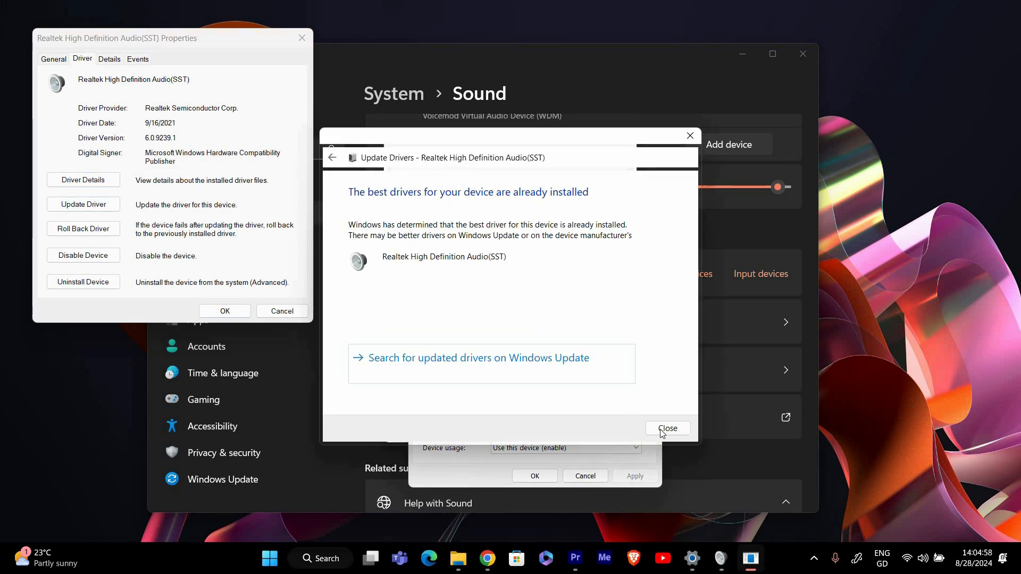
{"action": "left_click", "coordinate": [667, 427]}
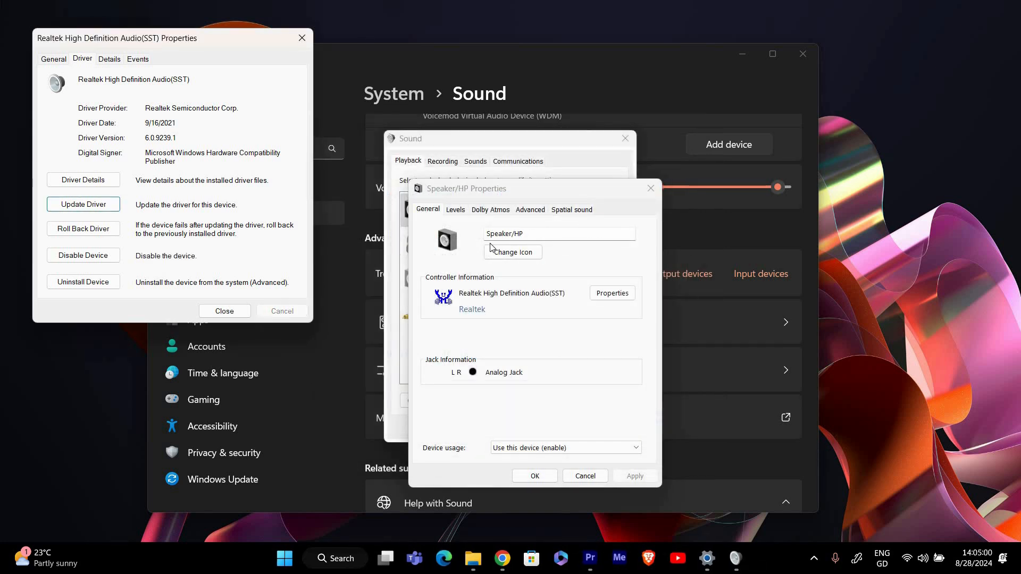
{"action": "mouse_move", "coordinate": [293, 297]}
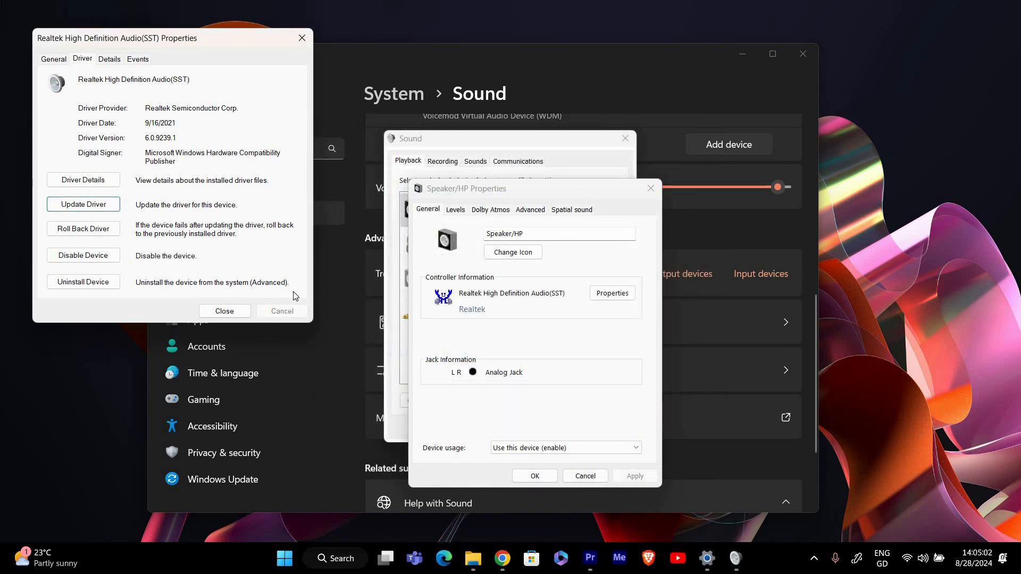
{"action": "left_click", "coordinate": [224, 311]}
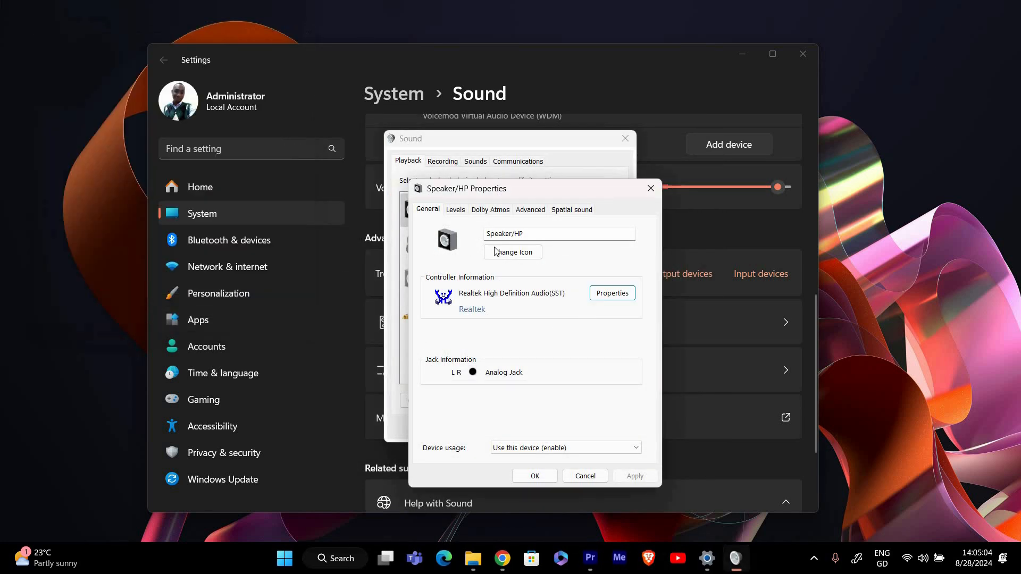
{"action": "mouse_move", "coordinate": [488, 220]}
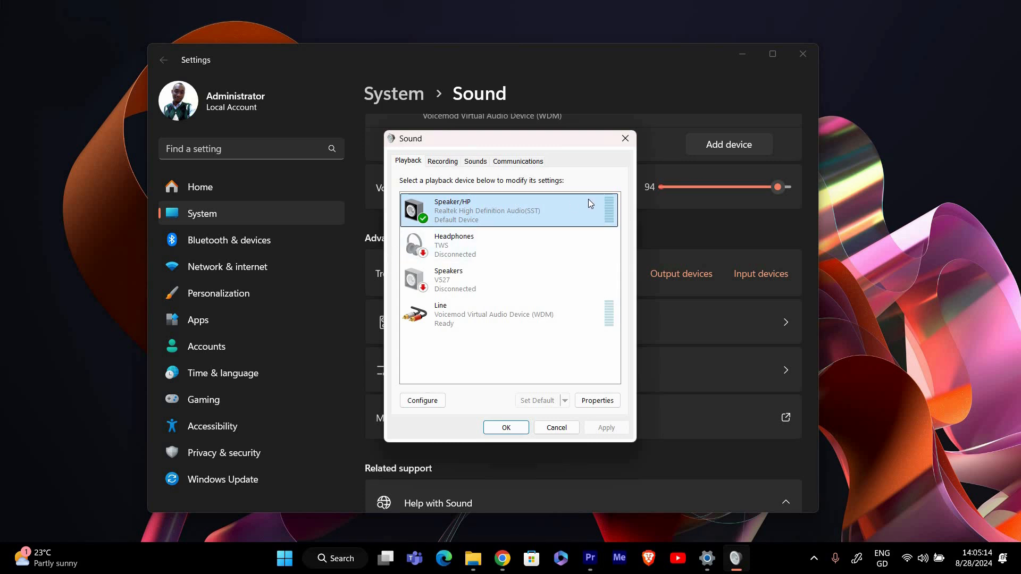
{"action": "mouse_move", "coordinate": [499, 199]}
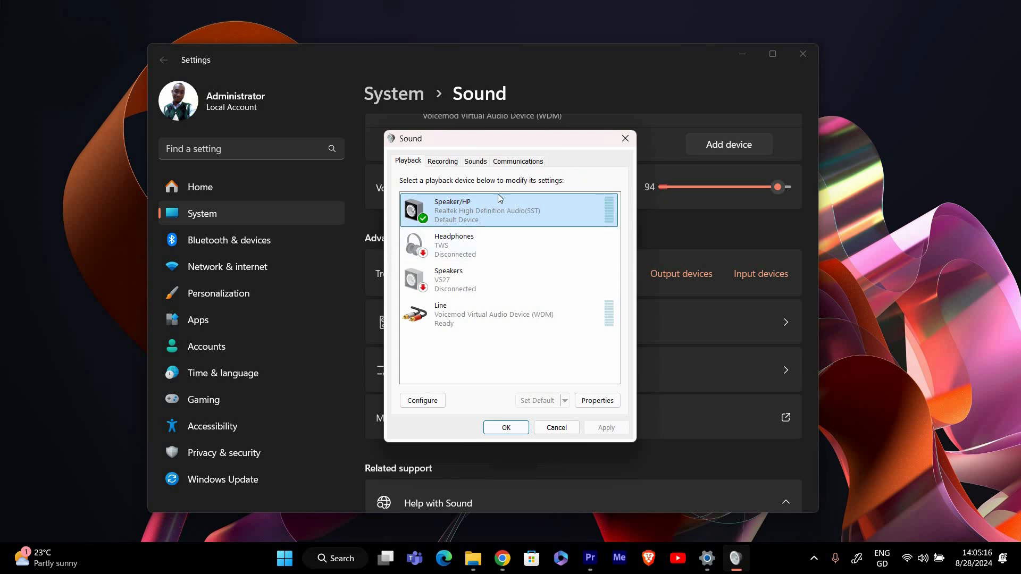
{"action": "mouse_move", "coordinate": [641, 146]}
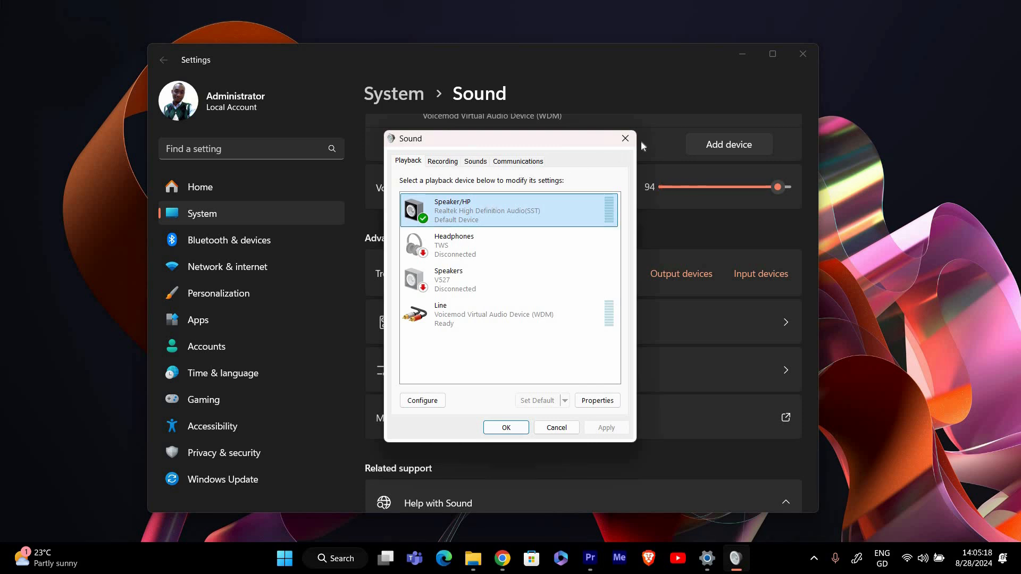